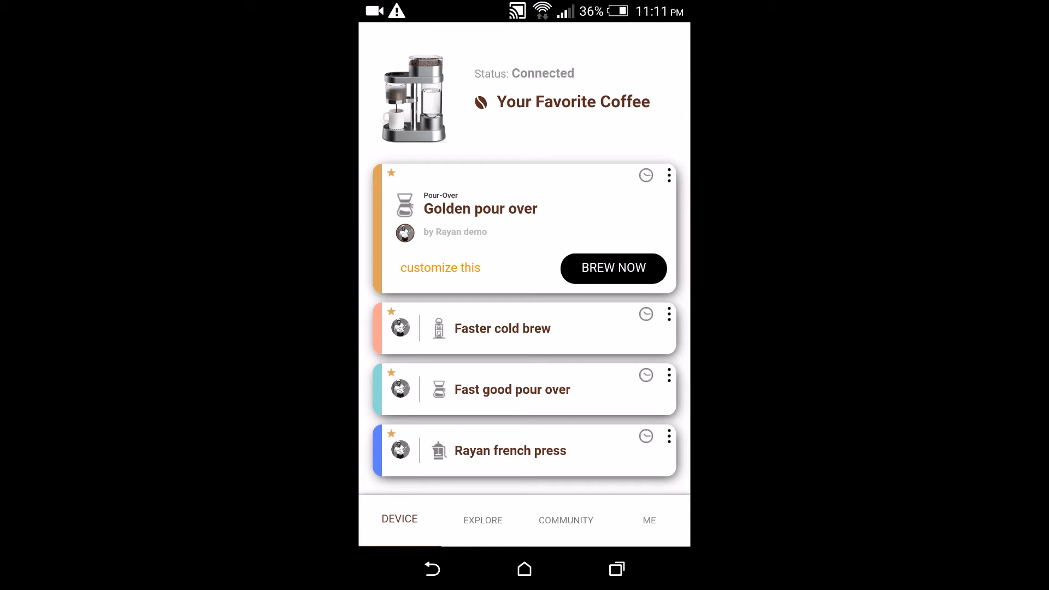
Open Customize Recipe for Golden pour over and bring up the bitterness choices
{"action": "left_click", "coordinate": [440, 267]}
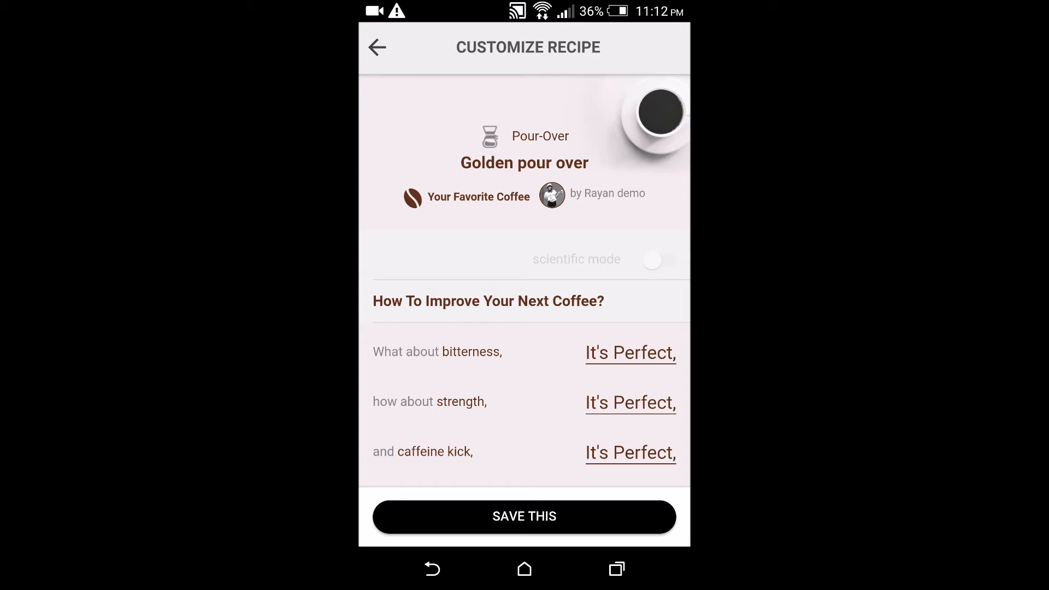
{"action": "left_click", "coordinate": [630, 353]}
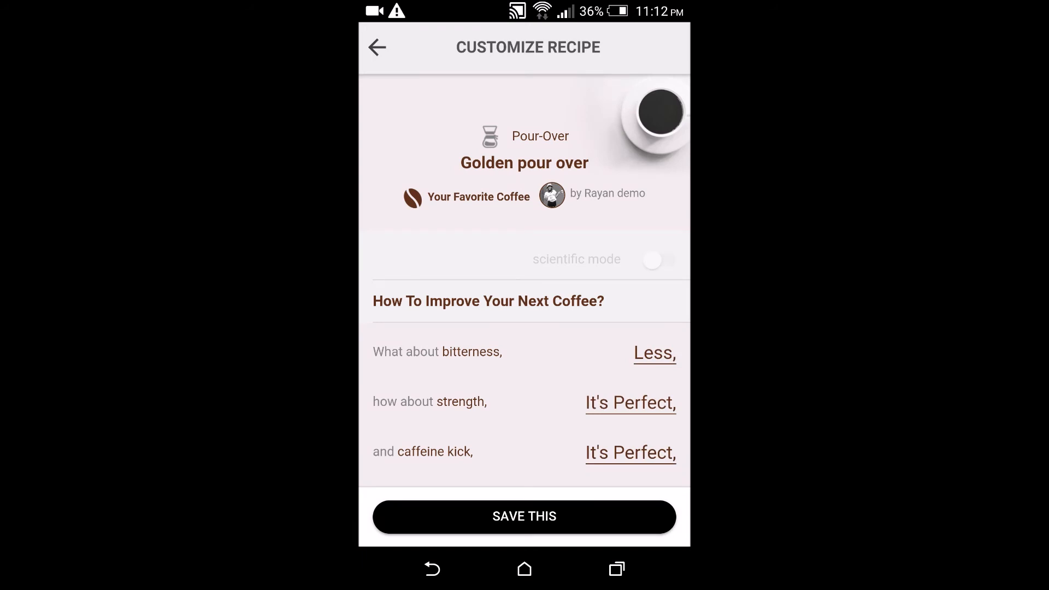
Keep strength at It's Perfect and set caffeine kick to More
{"action": "left_click", "coordinate": [630, 403]}
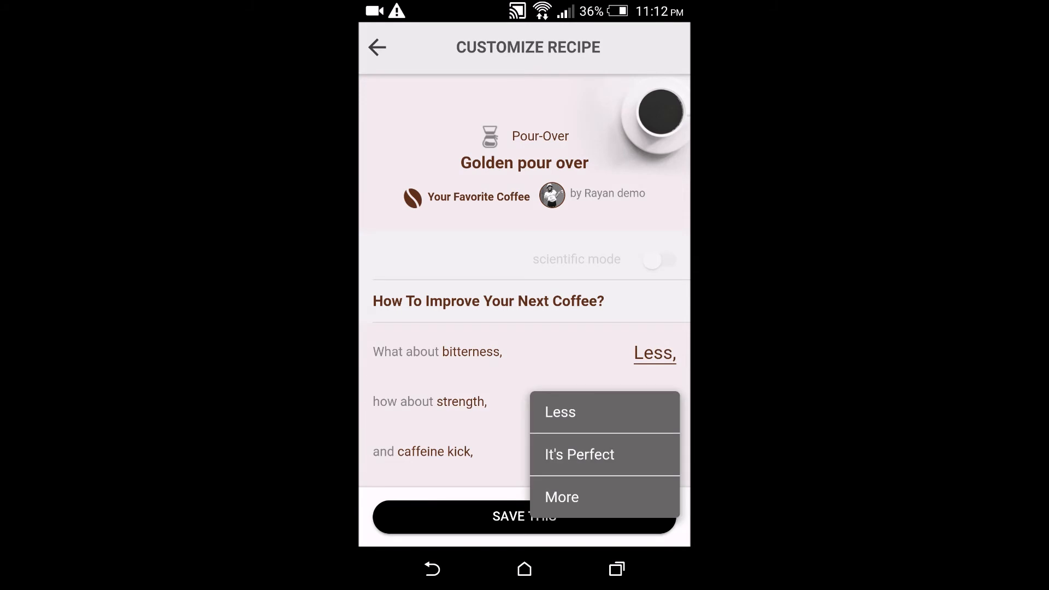
{"action": "left_click", "coordinate": [579, 454]}
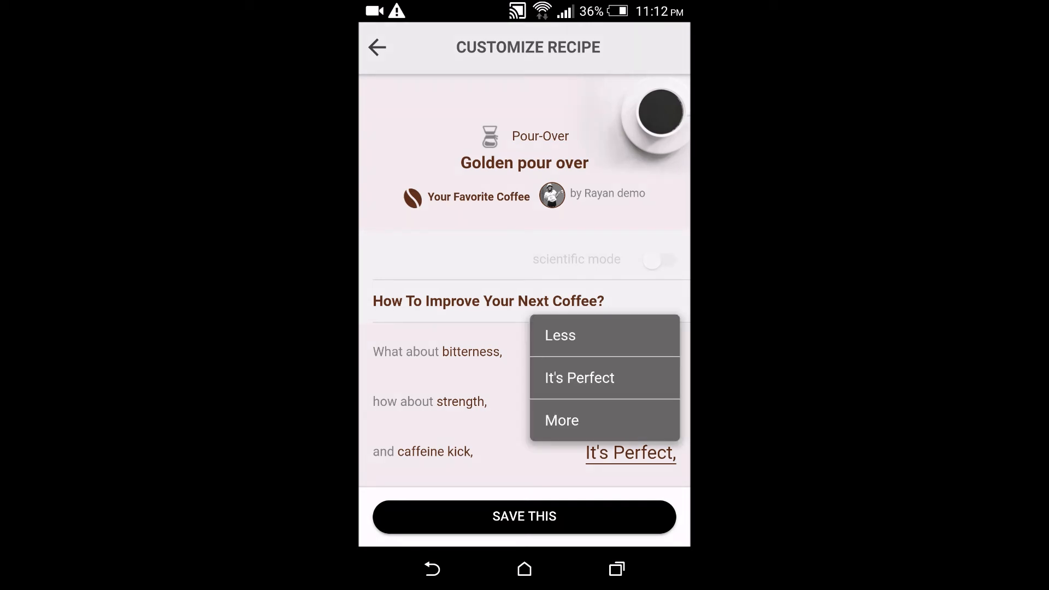
{"action": "left_click", "coordinate": [560, 335]}
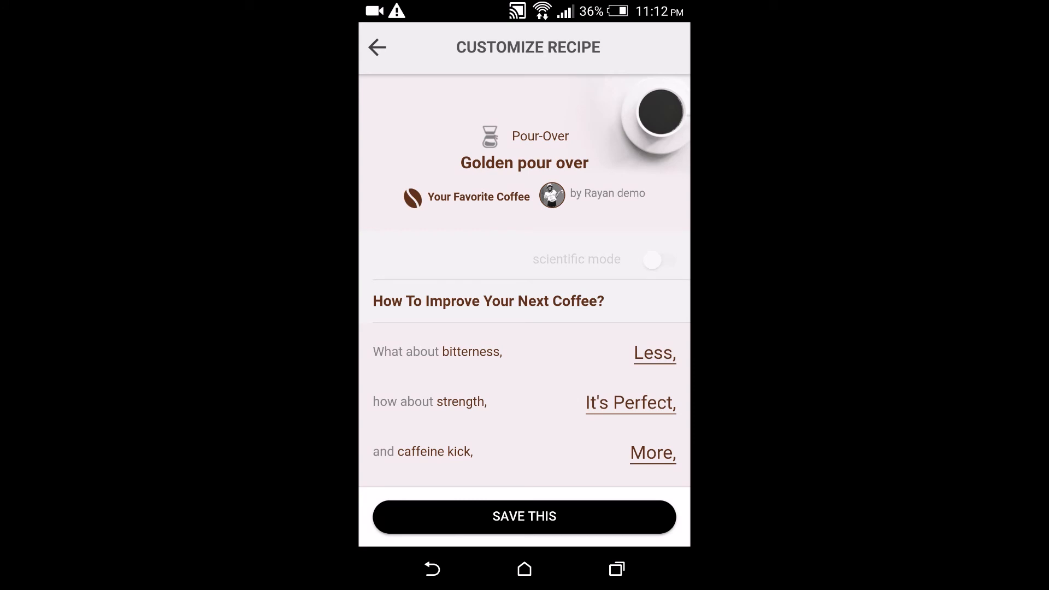
Save the Golden pour over customization, recheck it, and return to the Device screen
{"action": "left_click", "coordinate": [524, 516]}
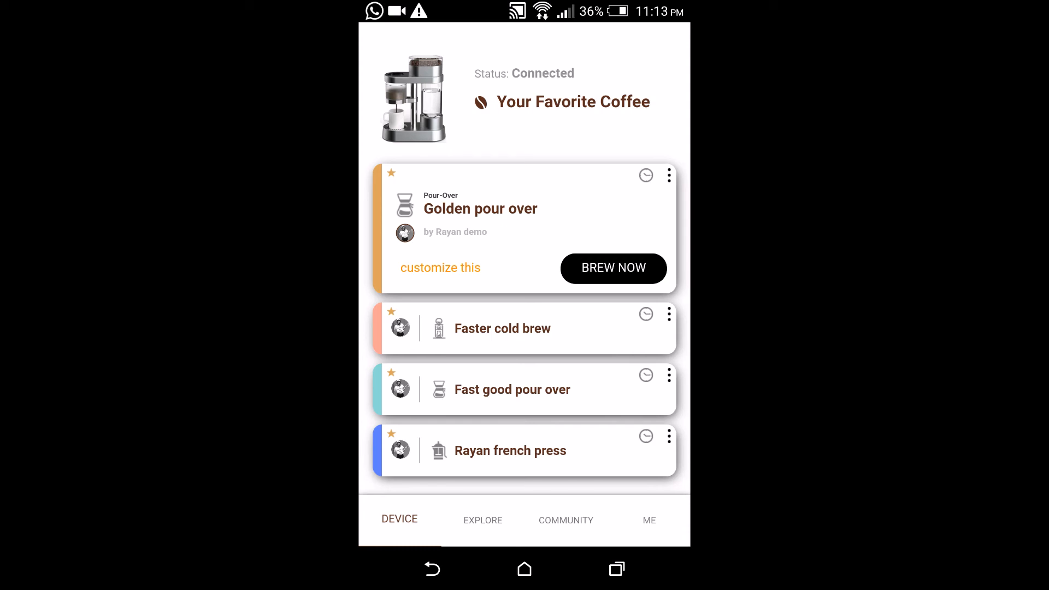
{"action": "left_click", "coordinate": [440, 268]}
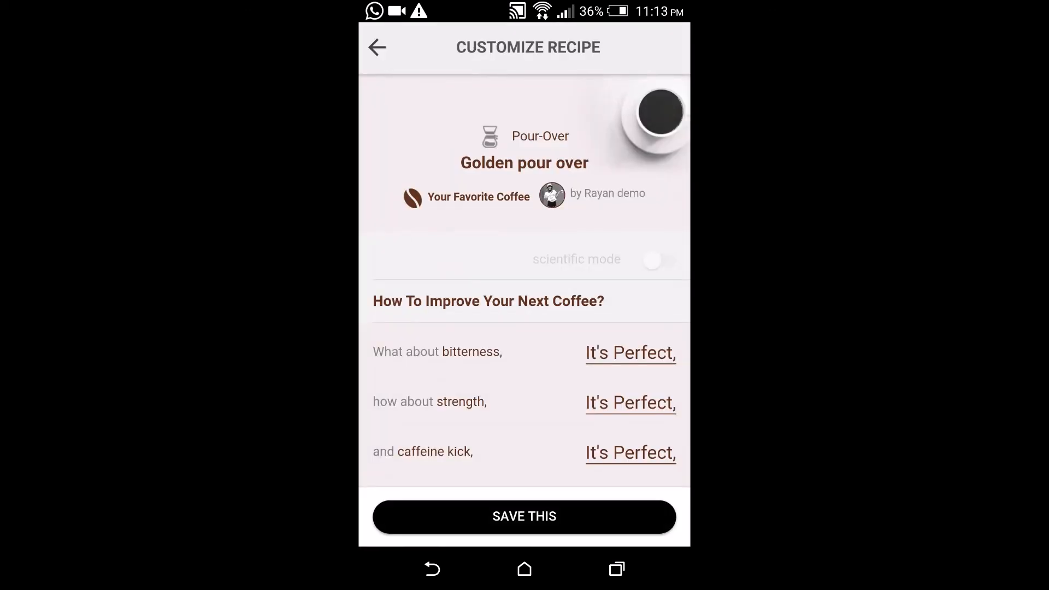
{"action": "left_click", "coordinate": [377, 47]}
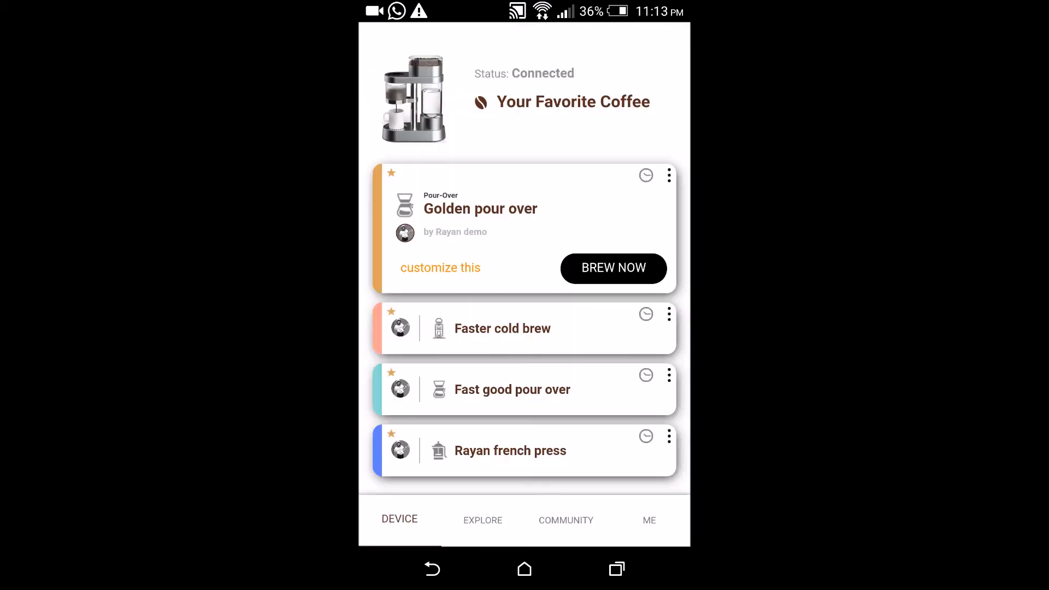